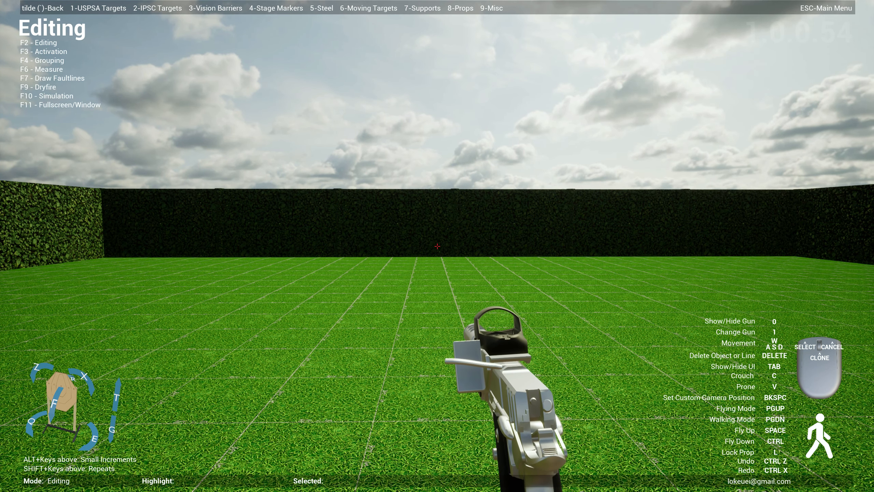
Place a wire mesh wall with a blue barrel to its right, then enter Simulation mode.
key("F10")
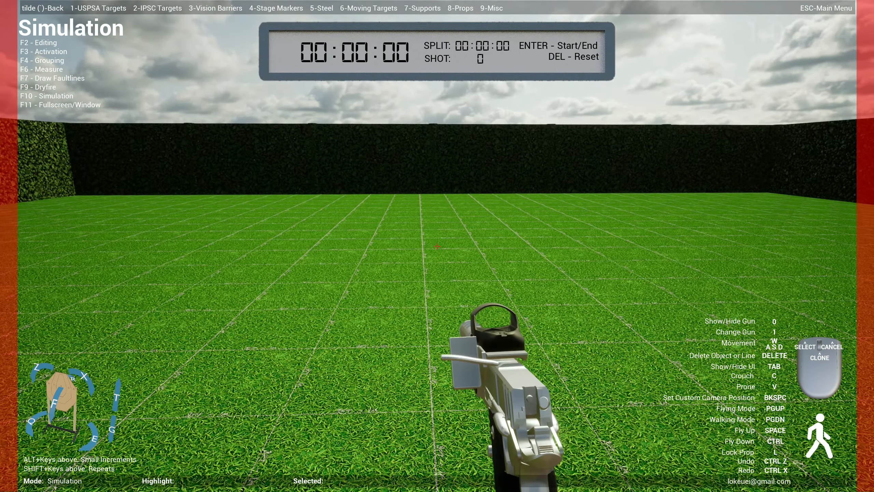
key("f2")
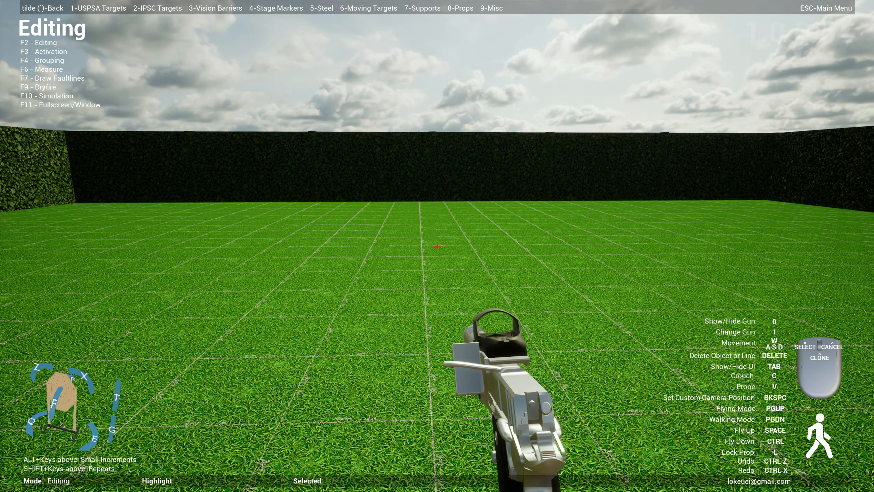
left_click(215, 8)
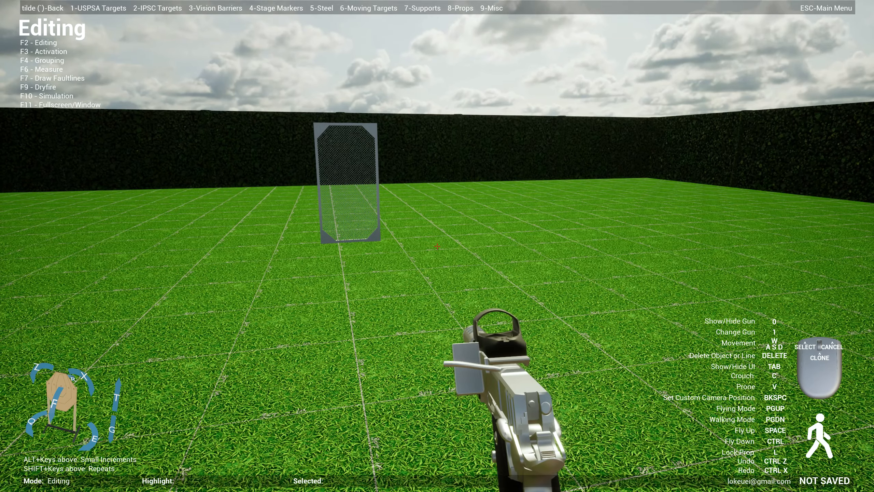
left_click(215, 8)
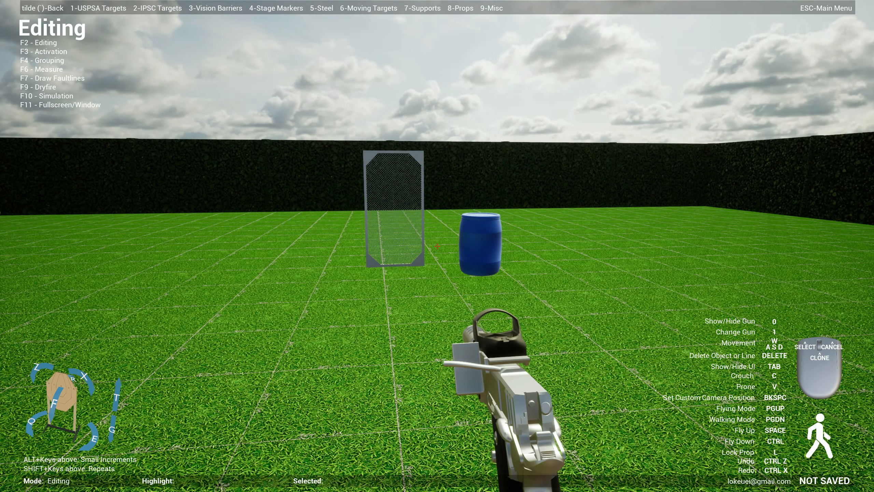
key("F10")
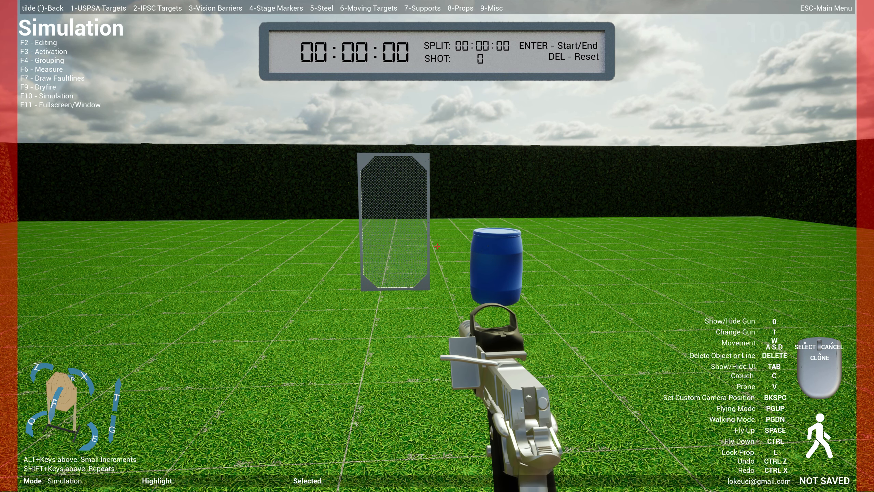
Toggle from Simulation to Editing mode with F2, then back to Simulation with F10.
key("f2")
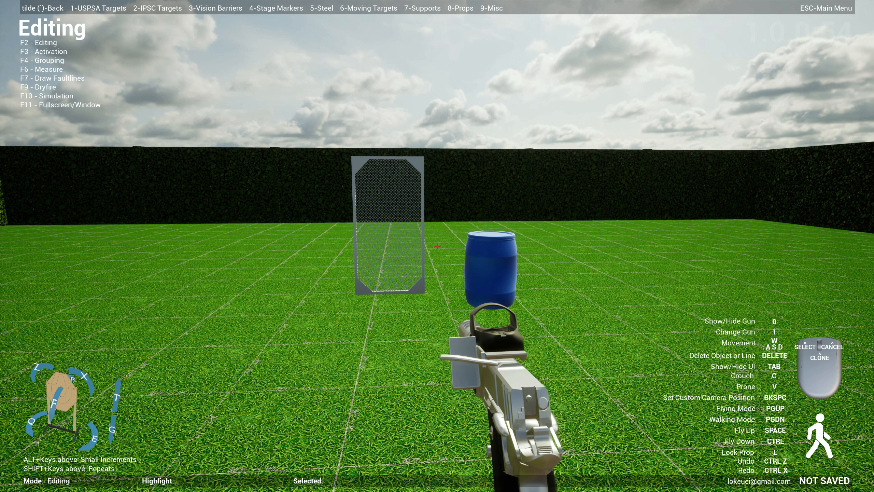
key("F10")
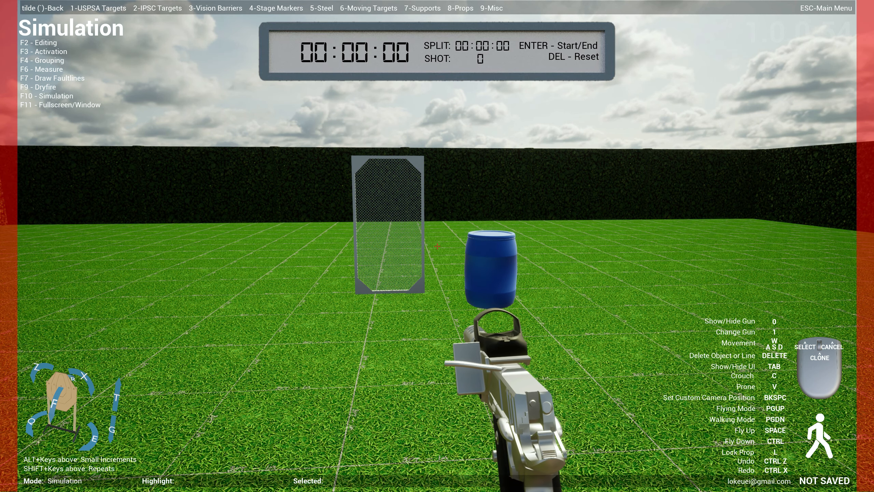